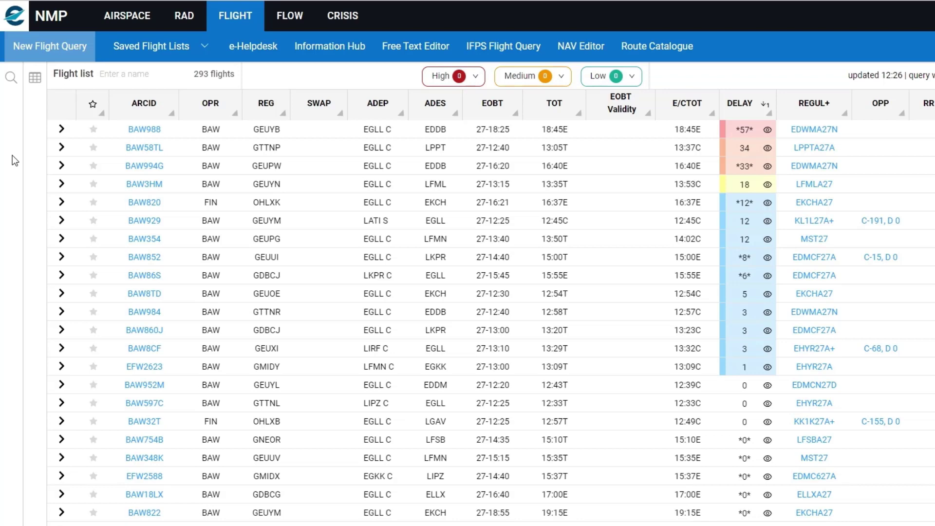
{"action": "mouse_move", "coordinate": [34, 144]}
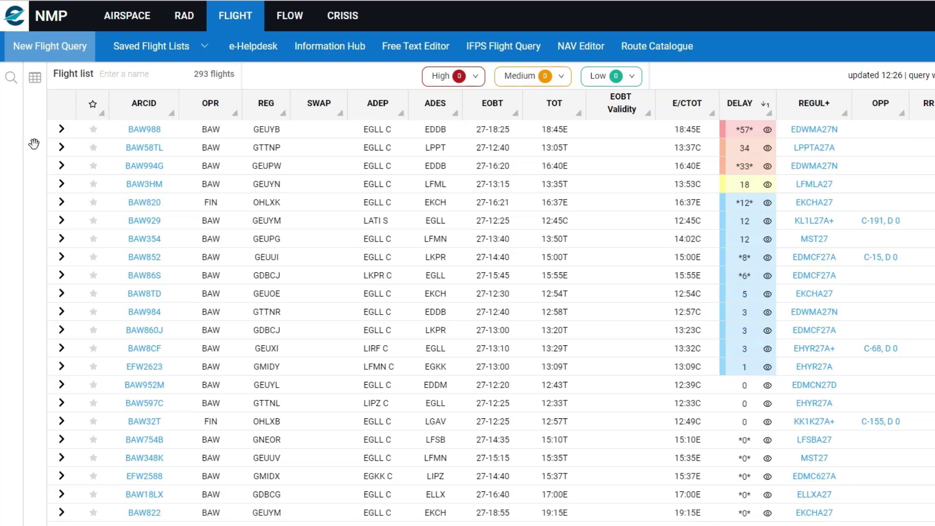
{"action": "mouse_move", "coordinate": [63, 150]}
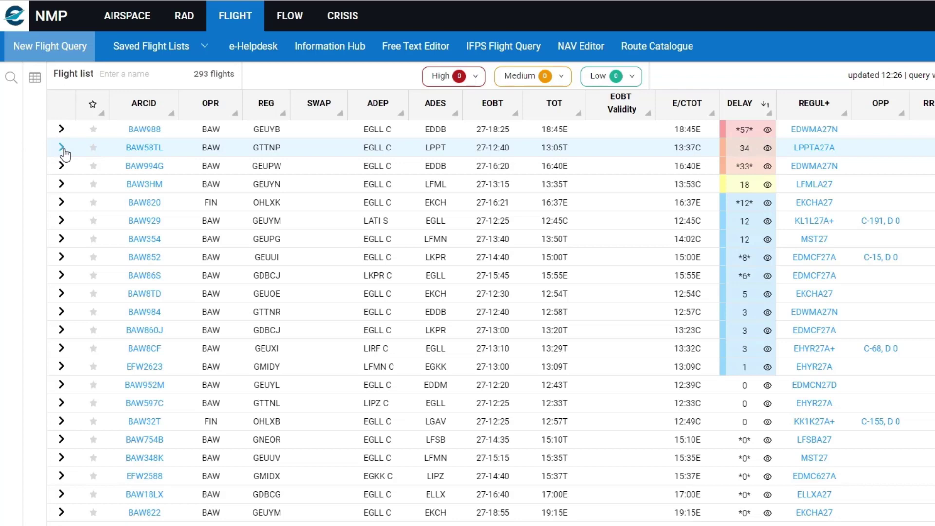
Step: Expand BAW58TL in the flight list to show its off-block time, delay and route
{"action": "left_click", "coordinate": [62, 147]}
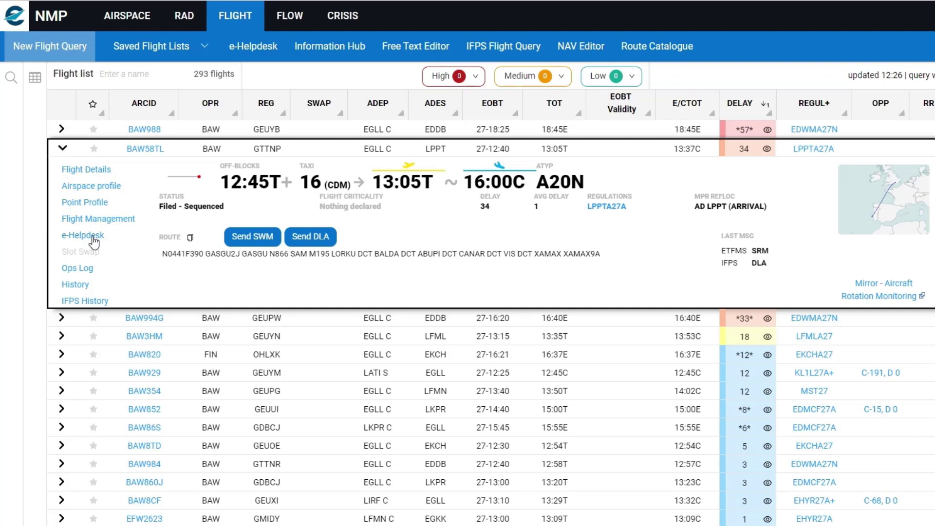
Step: Open an e-Helpdesk form for BAW58TL with reason CTOT improvement > Crew time
{"action": "left_click", "coordinate": [83, 234]}
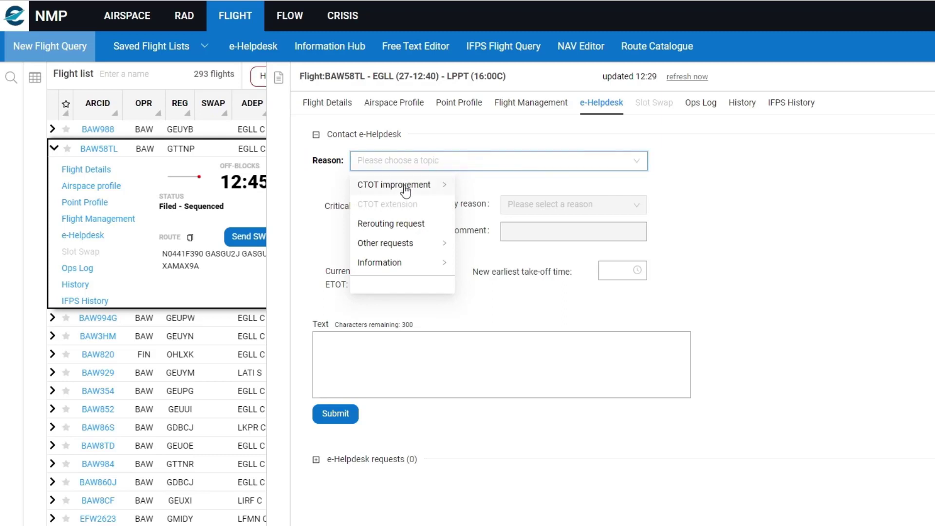
{"action": "mouse_move", "coordinate": [403, 185]}
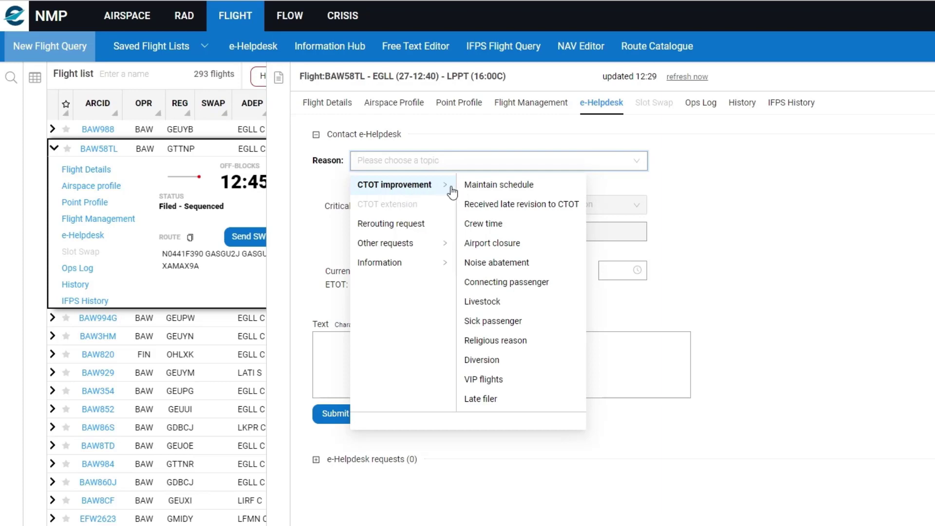
{"action": "mouse_move", "coordinate": [497, 190]}
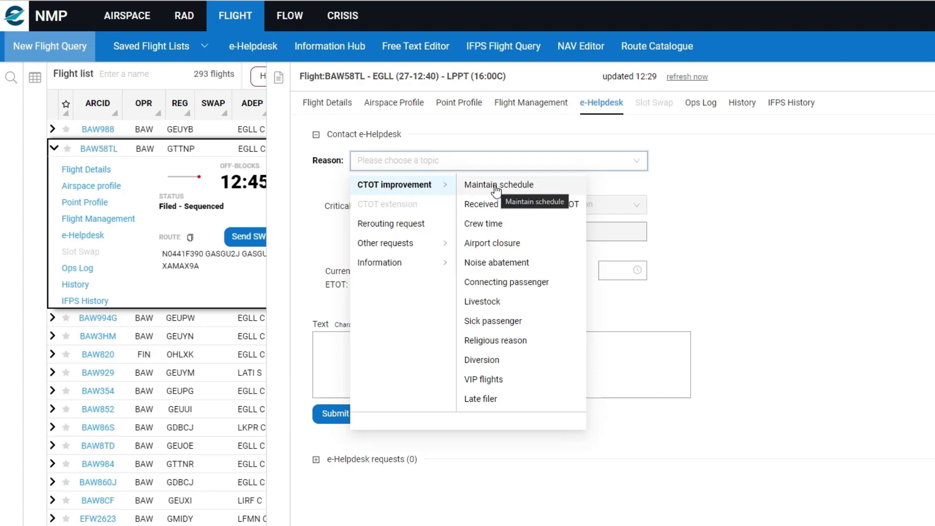
{"action": "mouse_move", "coordinate": [506, 189]}
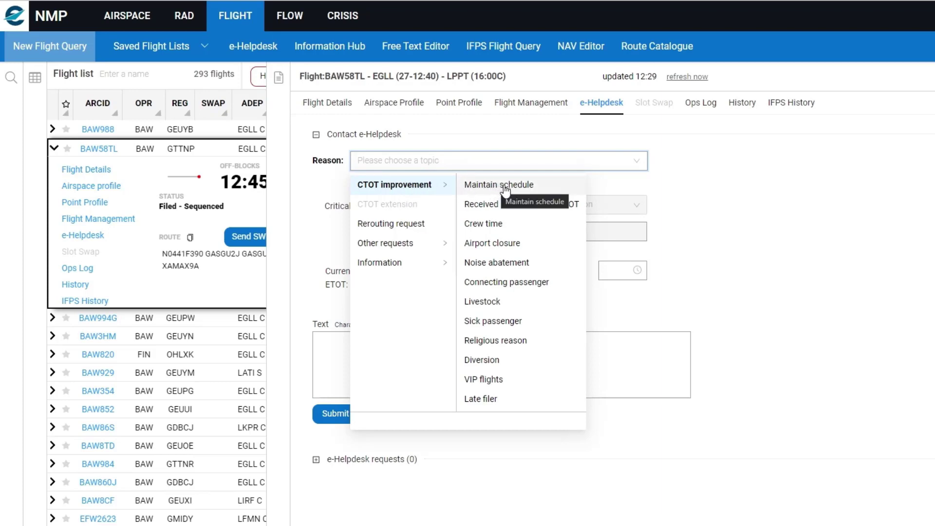
{"action": "mouse_move", "coordinate": [491, 229]}
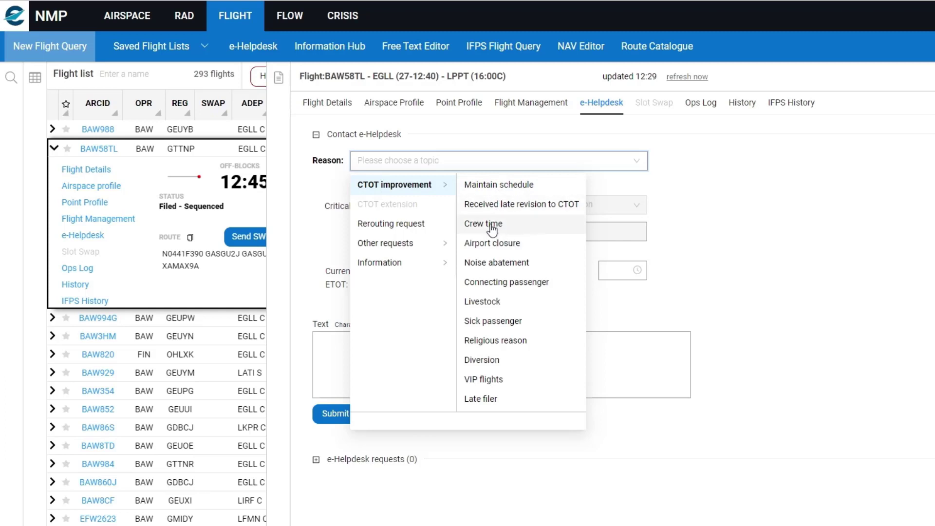
{"action": "left_click", "coordinate": [483, 223]}
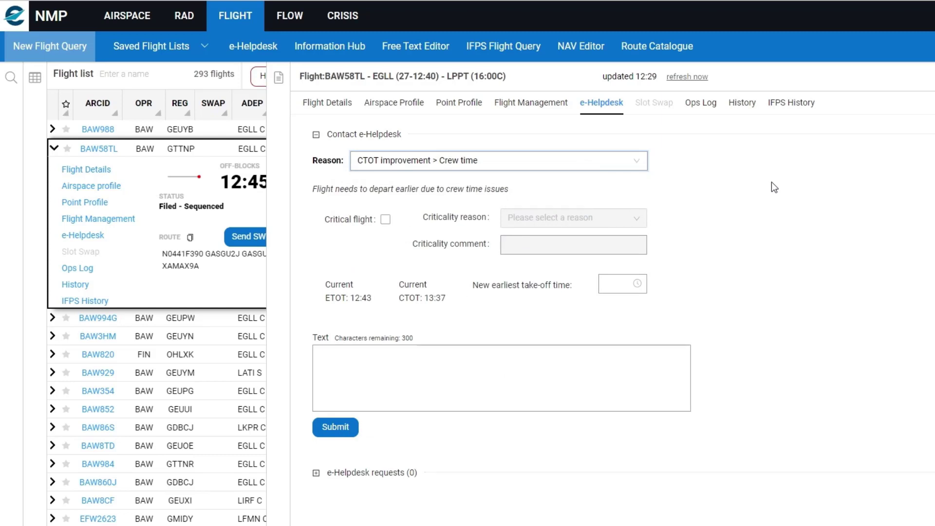
{"action": "mouse_move", "coordinate": [738, 182]}
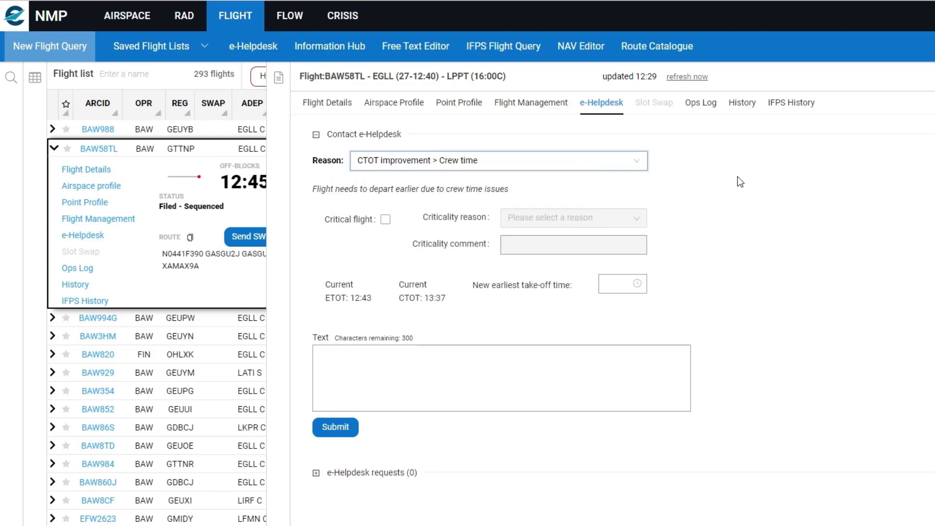
{"action": "mouse_move", "coordinate": [748, 181]}
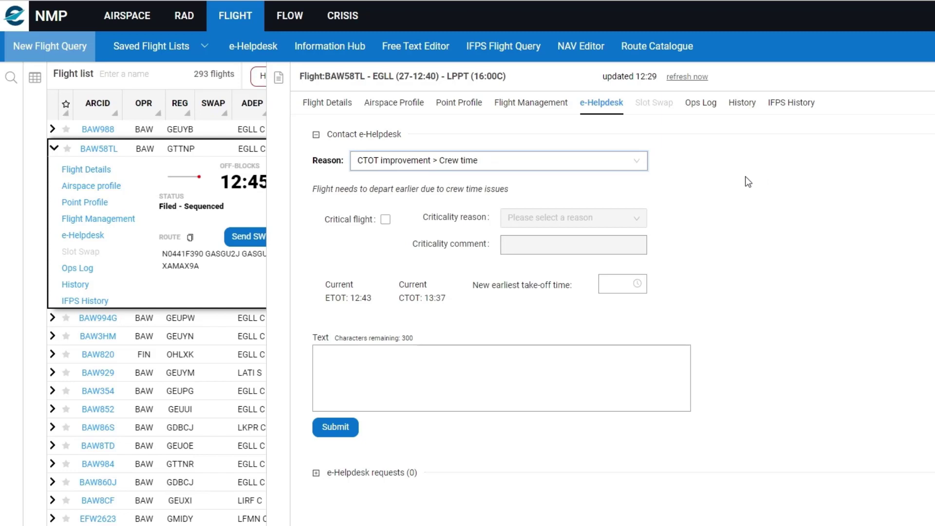
{"action": "mouse_move", "coordinate": [753, 178]}
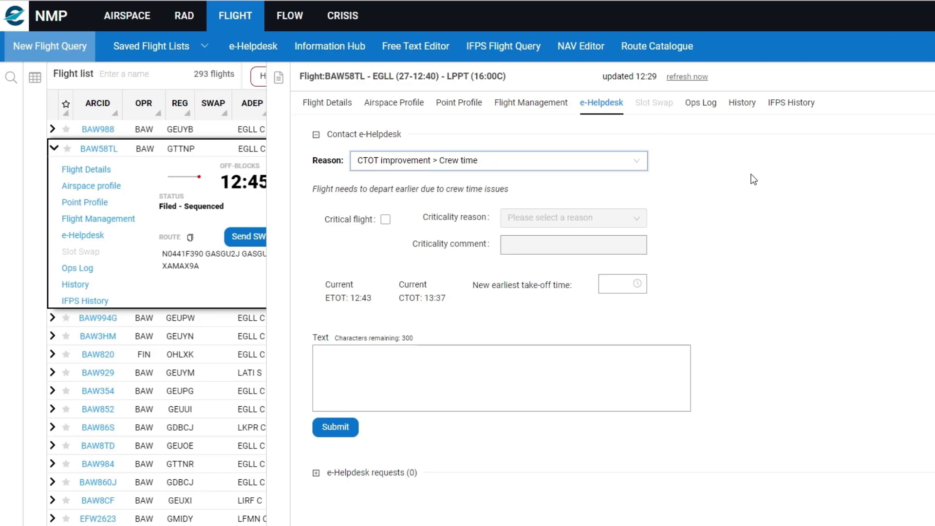
{"action": "mouse_move", "coordinate": [764, 187]}
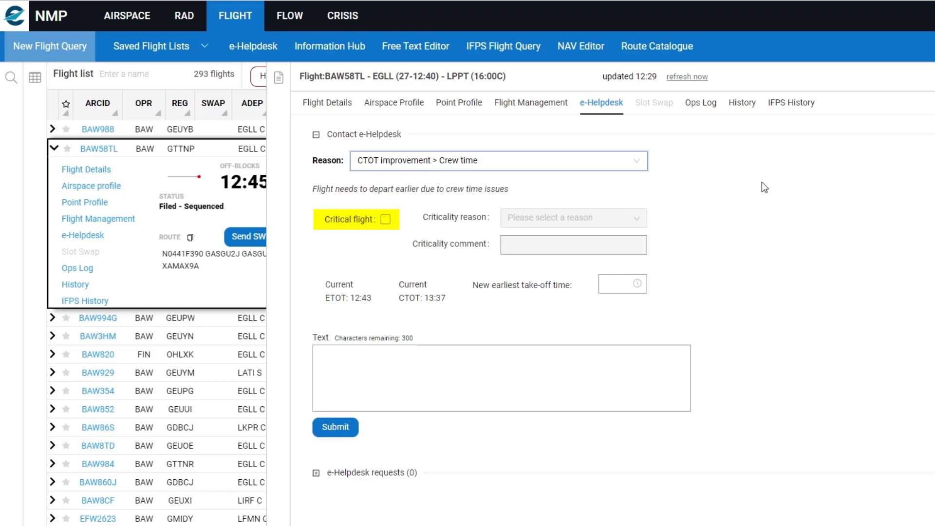
{"action": "mouse_move", "coordinate": [715, 181]}
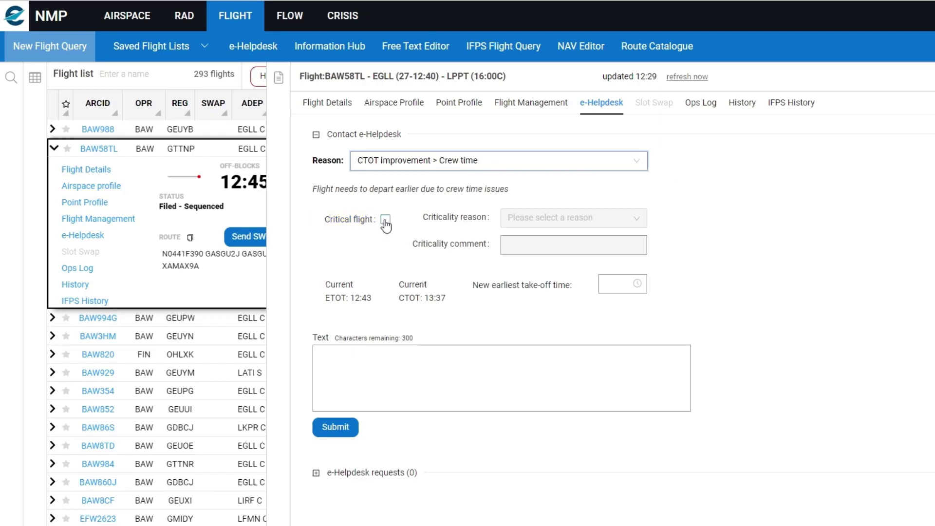
Step: Mark BAW58TL as a critical flight with criticality reason Crew time
{"action": "left_click", "coordinate": [385, 219]}
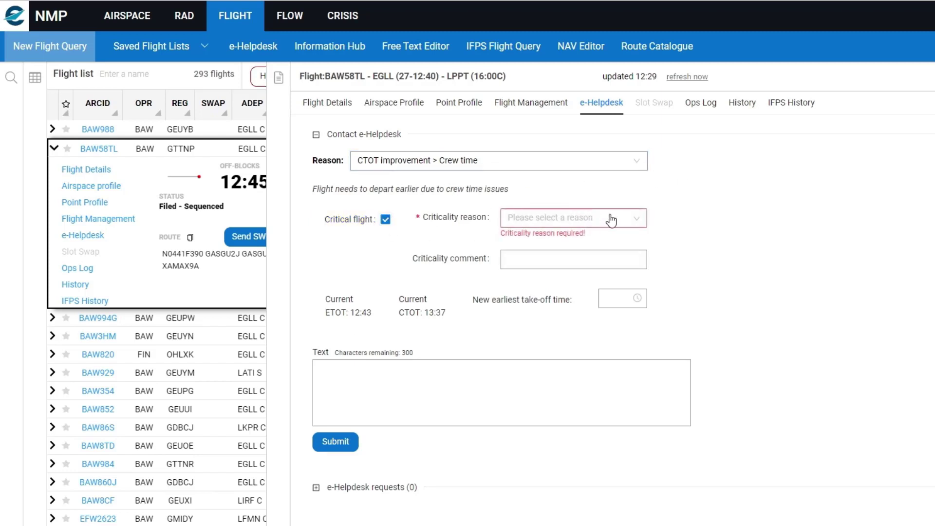
{"action": "left_click", "coordinate": [573, 218]}
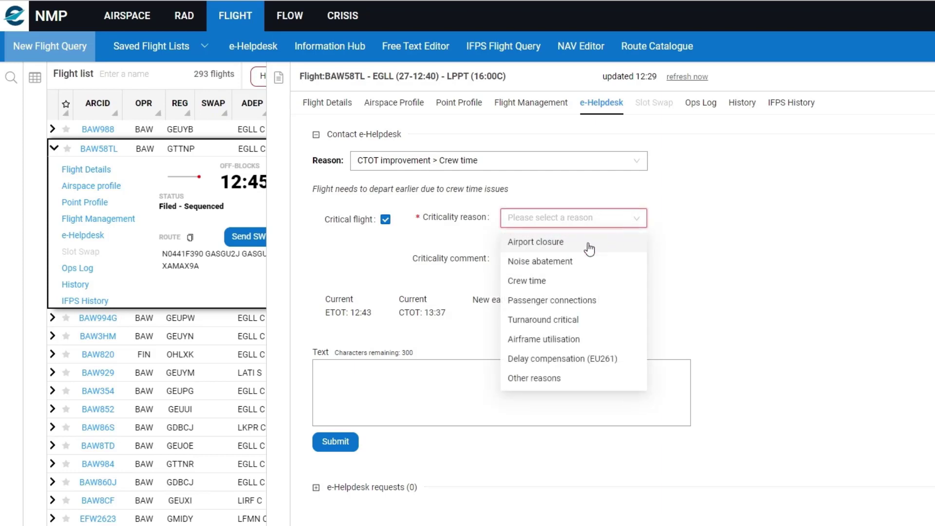
{"action": "left_click", "coordinate": [527, 281]}
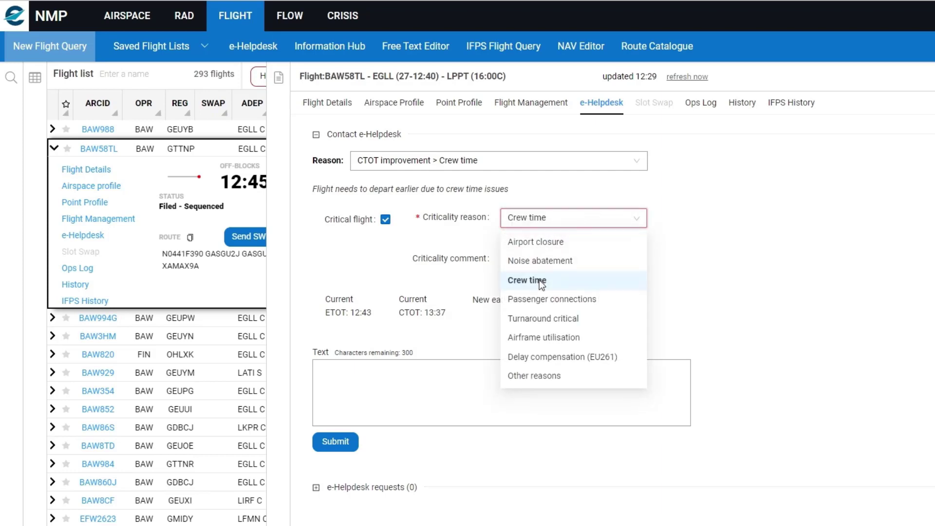
{"action": "left_click", "coordinate": [528, 281]}
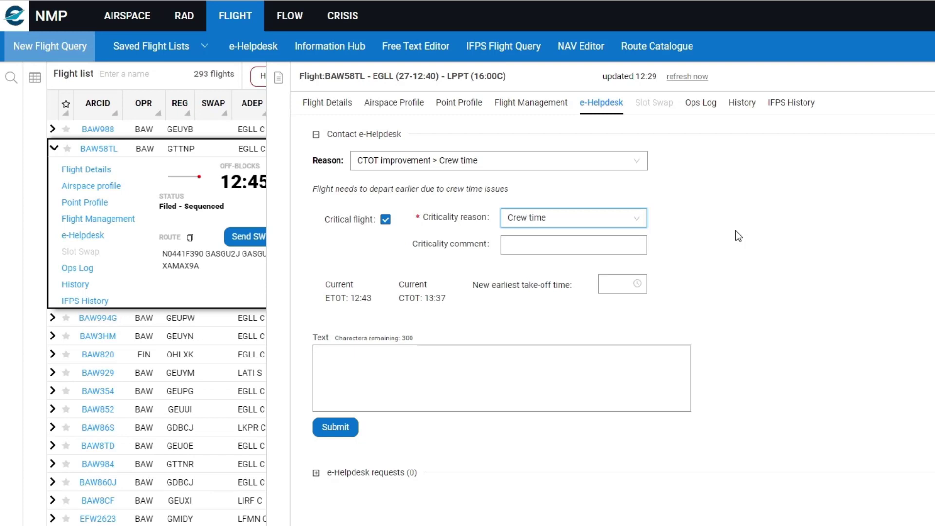
{"action": "mouse_move", "coordinate": [727, 237]}
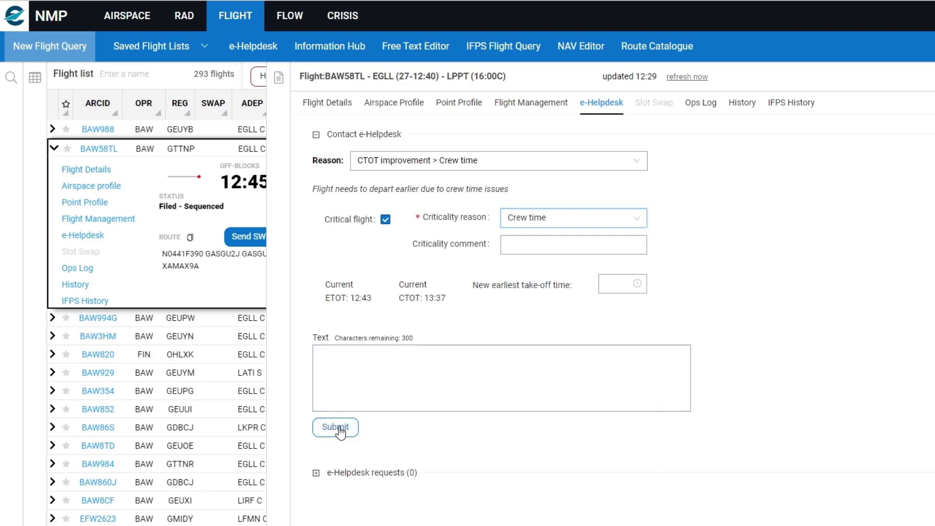
Step: Submit the critical crew-time request to NMOC and dismiss the confirmation
{"action": "left_click", "coordinate": [335, 428]}
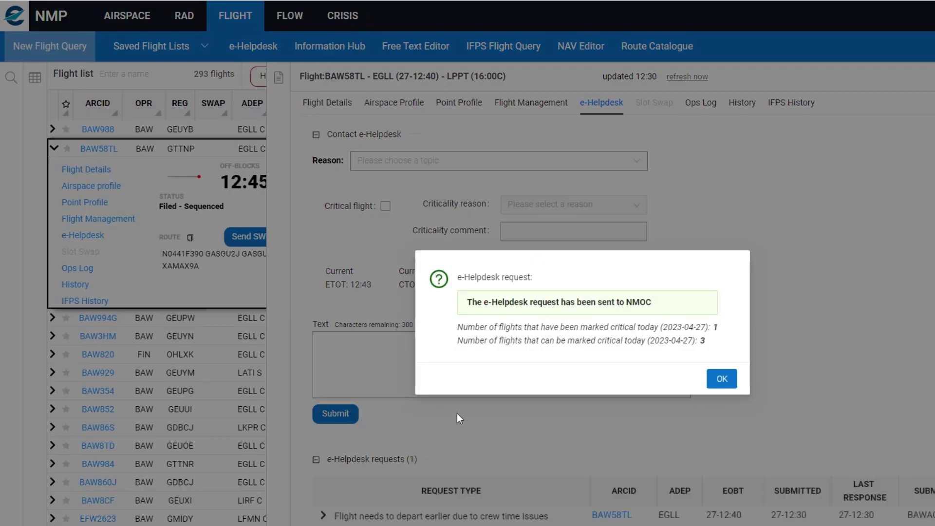
{"action": "mouse_move", "coordinate": [533, 444]}
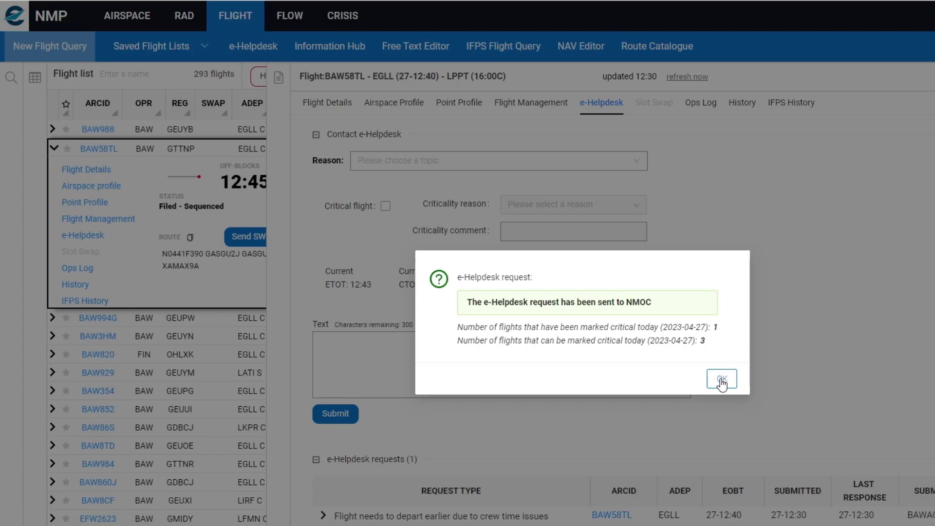
{"action": "left_click", "coordinate": [722, 379]}
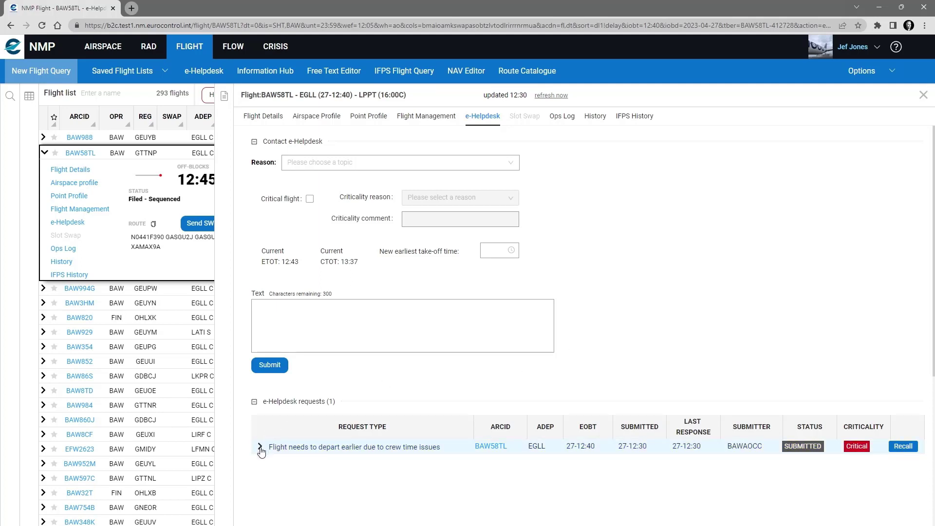
{"action": "left_click", "coordinate": [261, 447]}
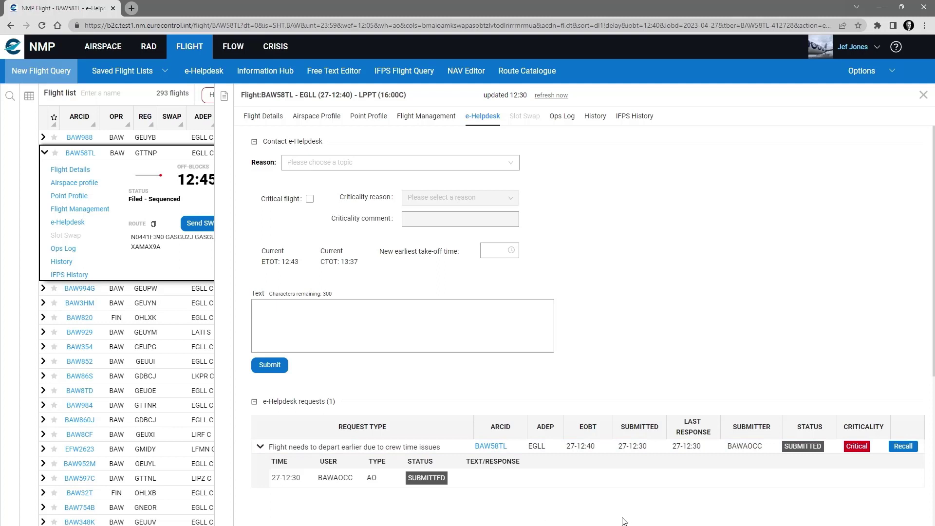
{"action": "mouse_move", "coordinate": [628, 520]}
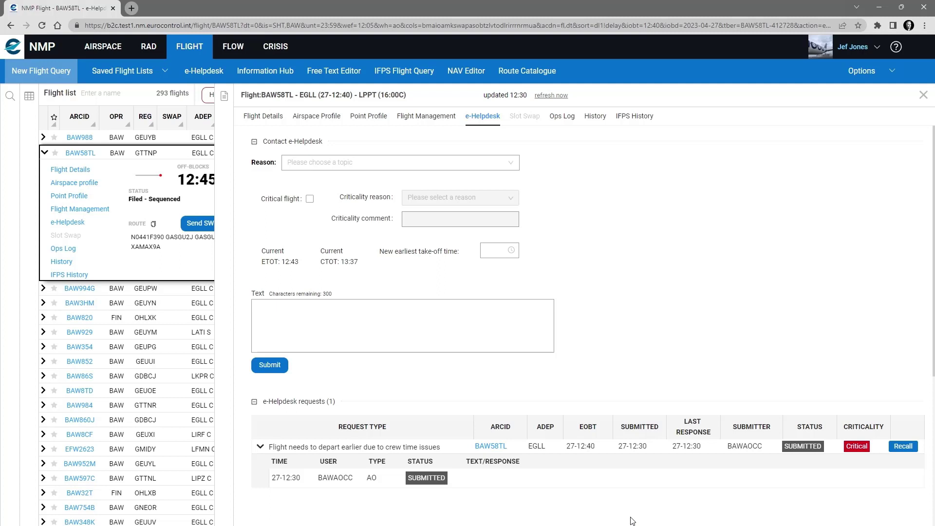
{"action": "mouse_move", "coordinate": [649, 520]}
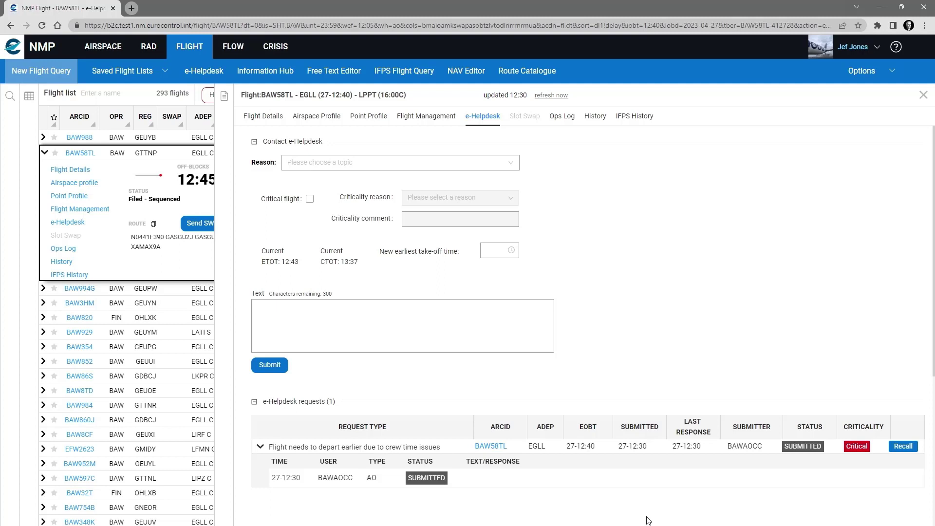
{"action": "mouse_move", "coordinate": [693, 510]}
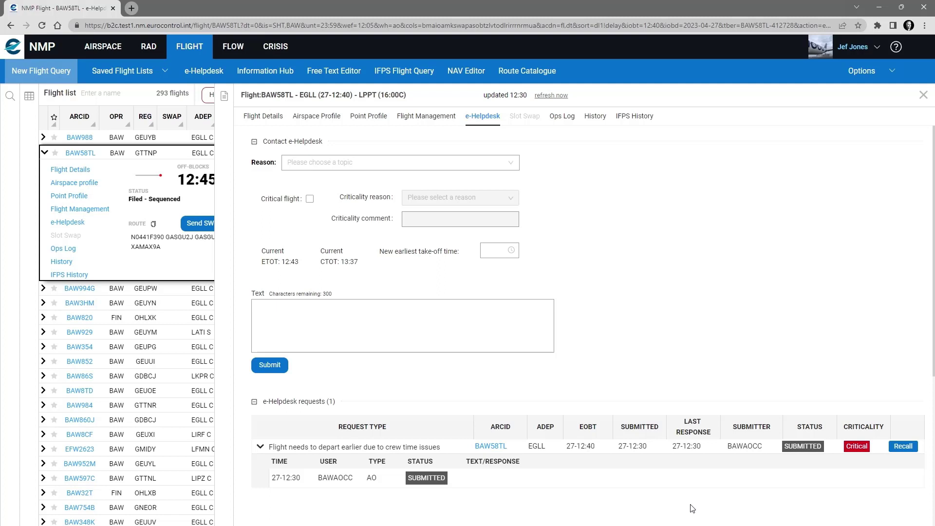
{"action": "mouse_move", "coordinate": [699, 512]}
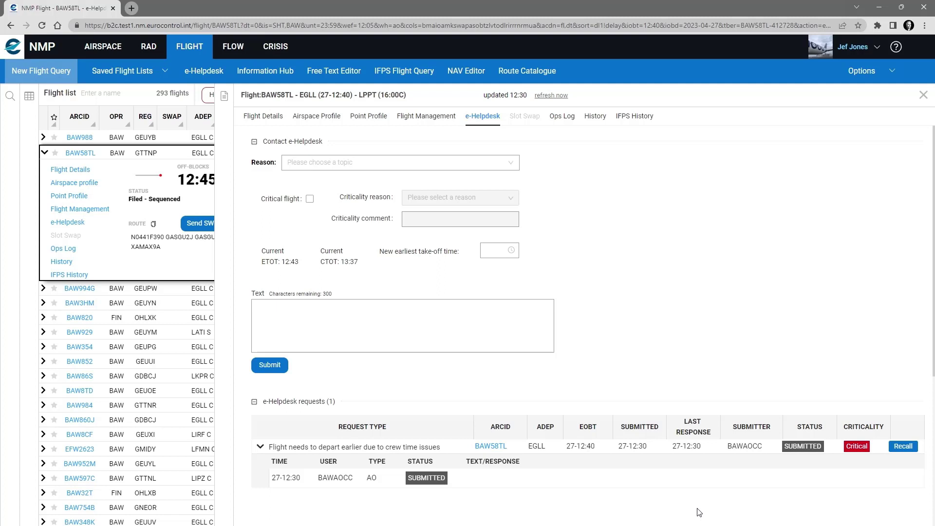
{"action": "mouse_move", "coordinate": [747, 512]}
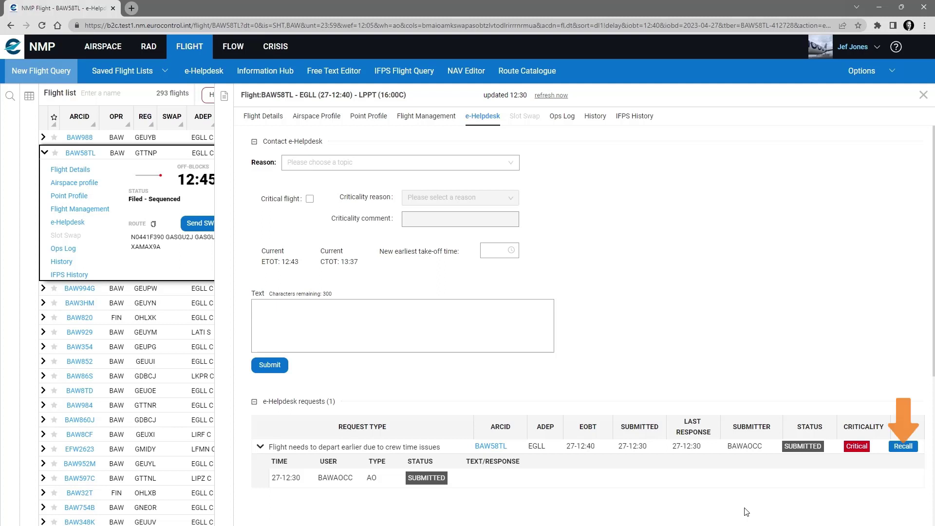
{"action": "mouse_move", "coordinate": [880, 496]}
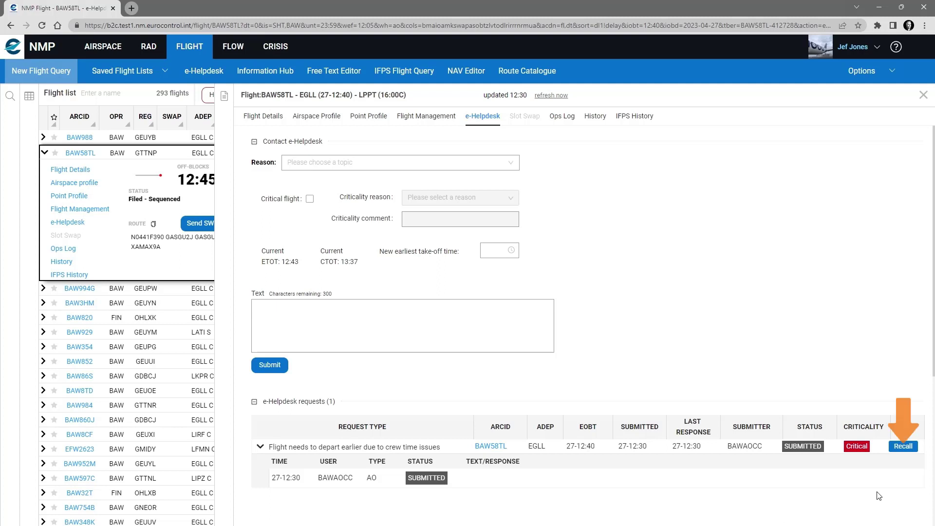
{"action": "mouse_move", "coordinate": [904, 452]}
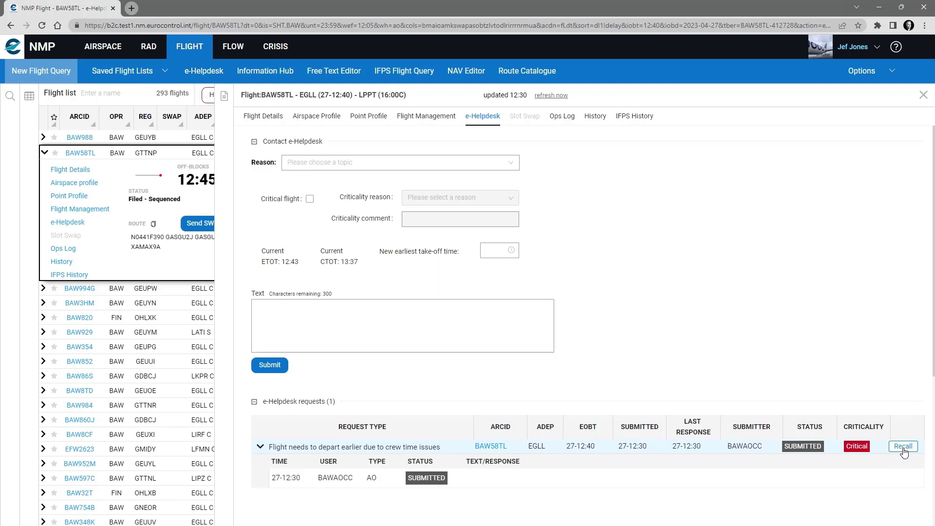
Step: Recall the BAW58TL request, confirm, and expand it to show the RECALLED history entry
{"action": "left_click", "coordinate": [905, 447]}
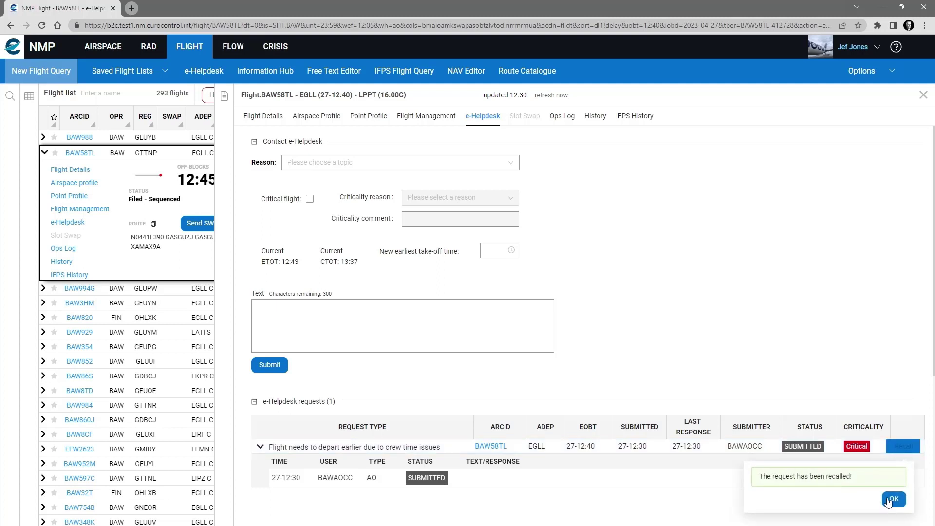
{"action": "left_click", "coordinate": [892, 499]}
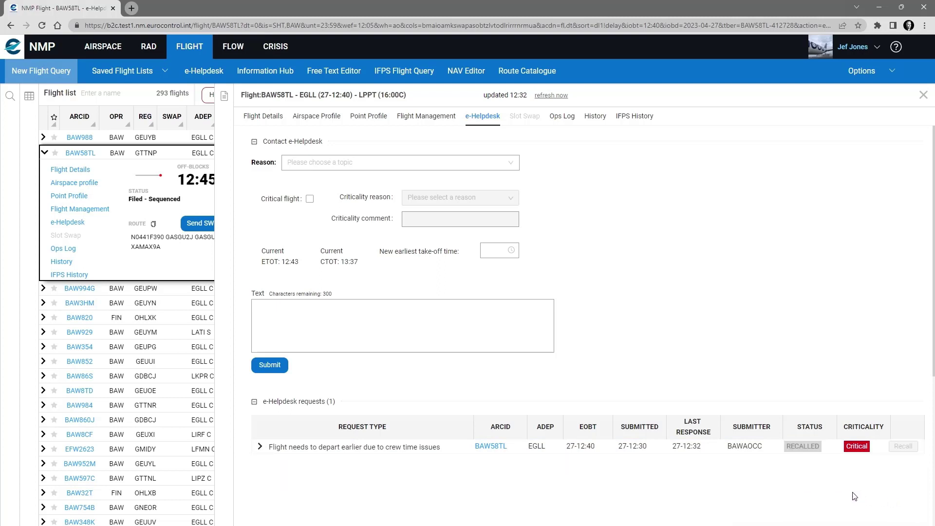
{"action": "mouse_move", "coordinate": [271, 496]}
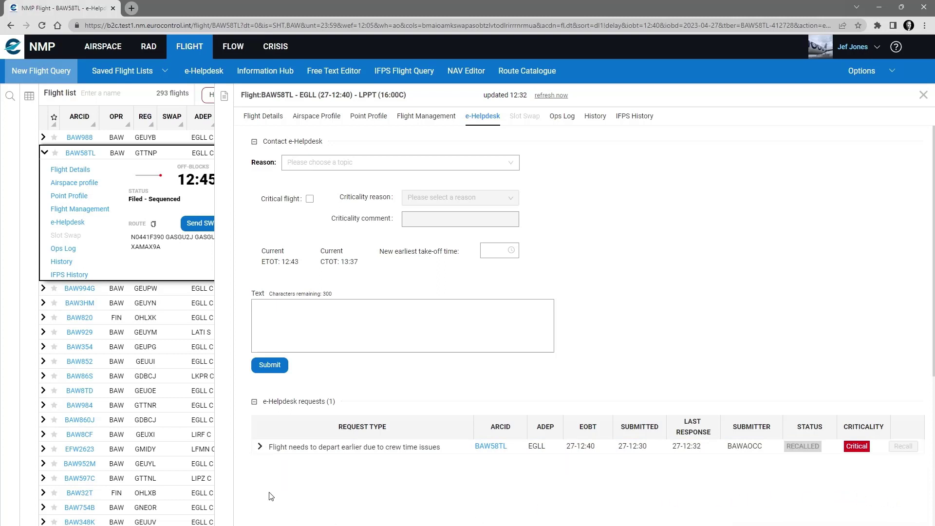
{"action": "mouse_move", "coordinate": [261, 451]}
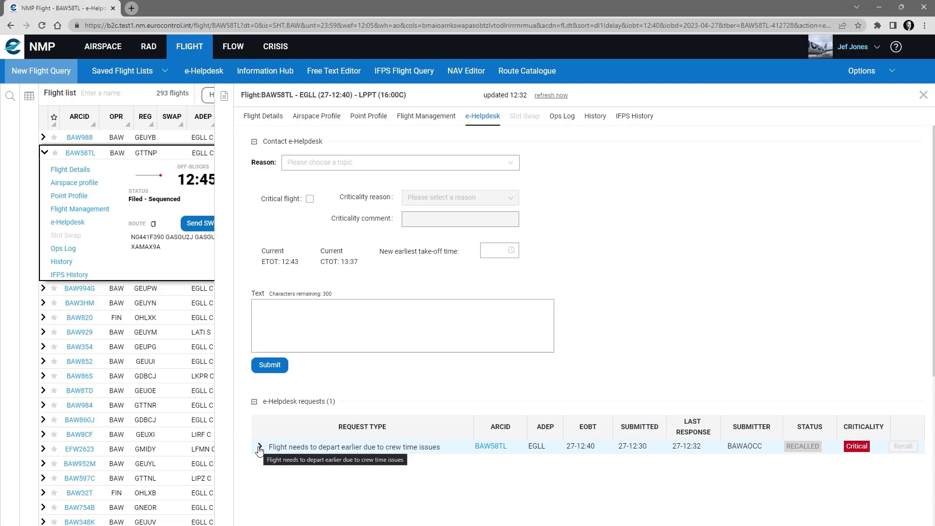
{"action": "left_click", "coordinate": [260, 448]}
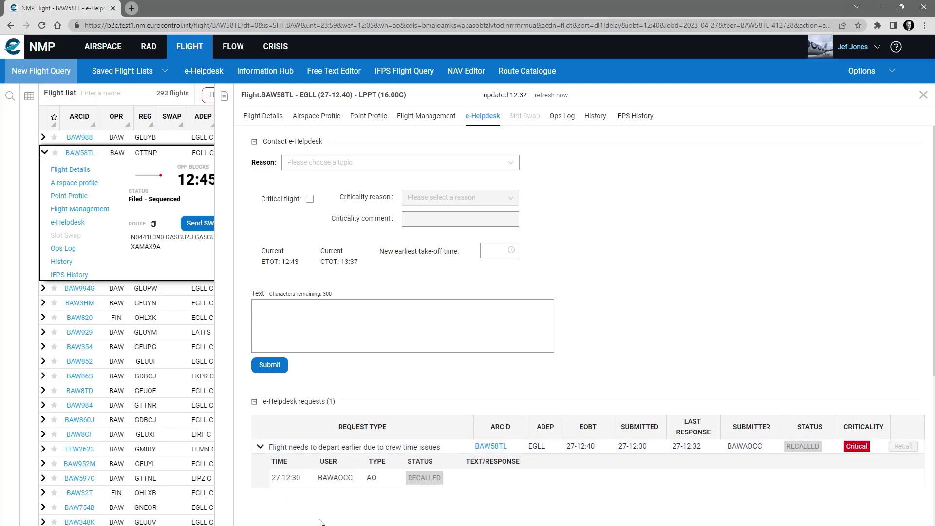